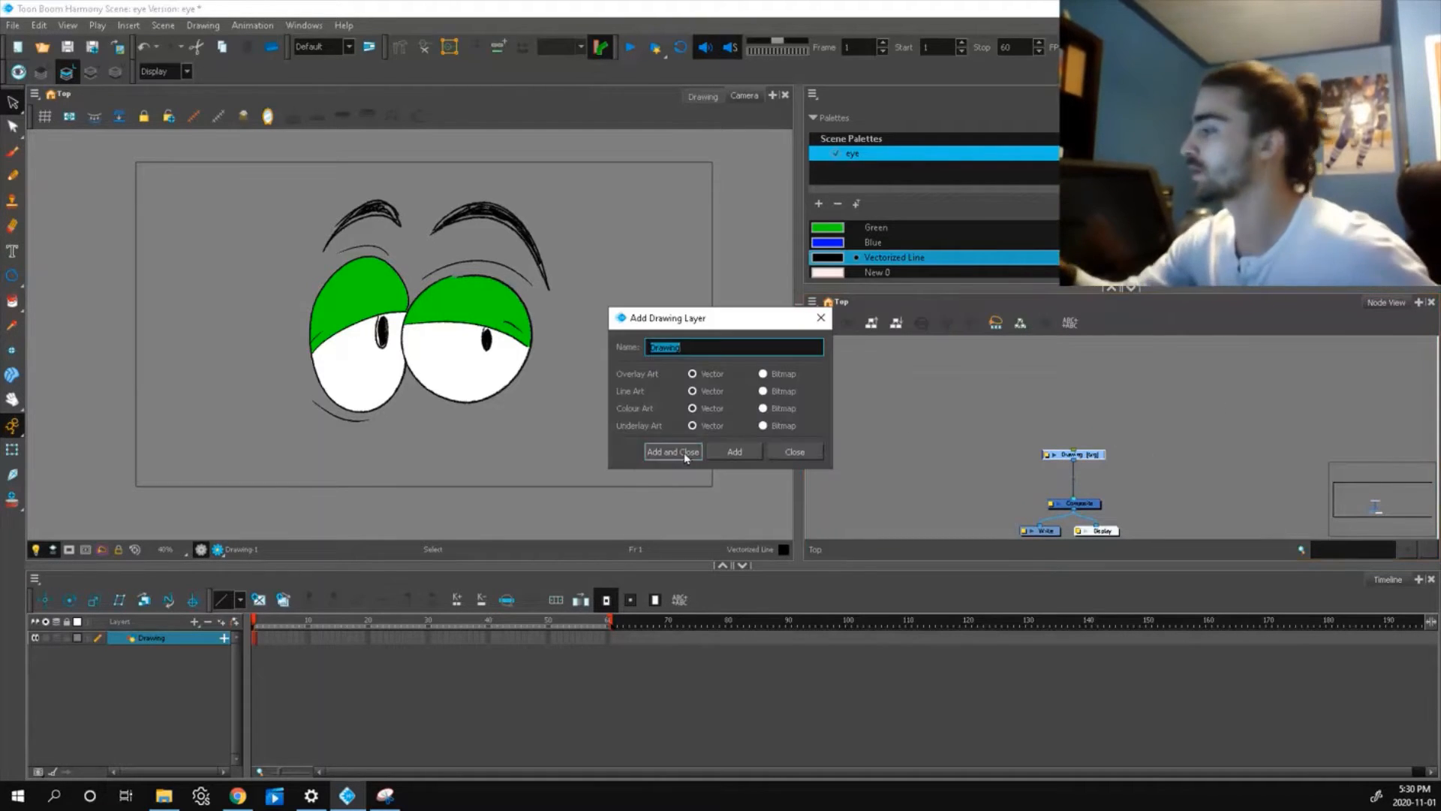
Add the vector drawing layer named Drawing via Add and Close.
left_click(672, 452)
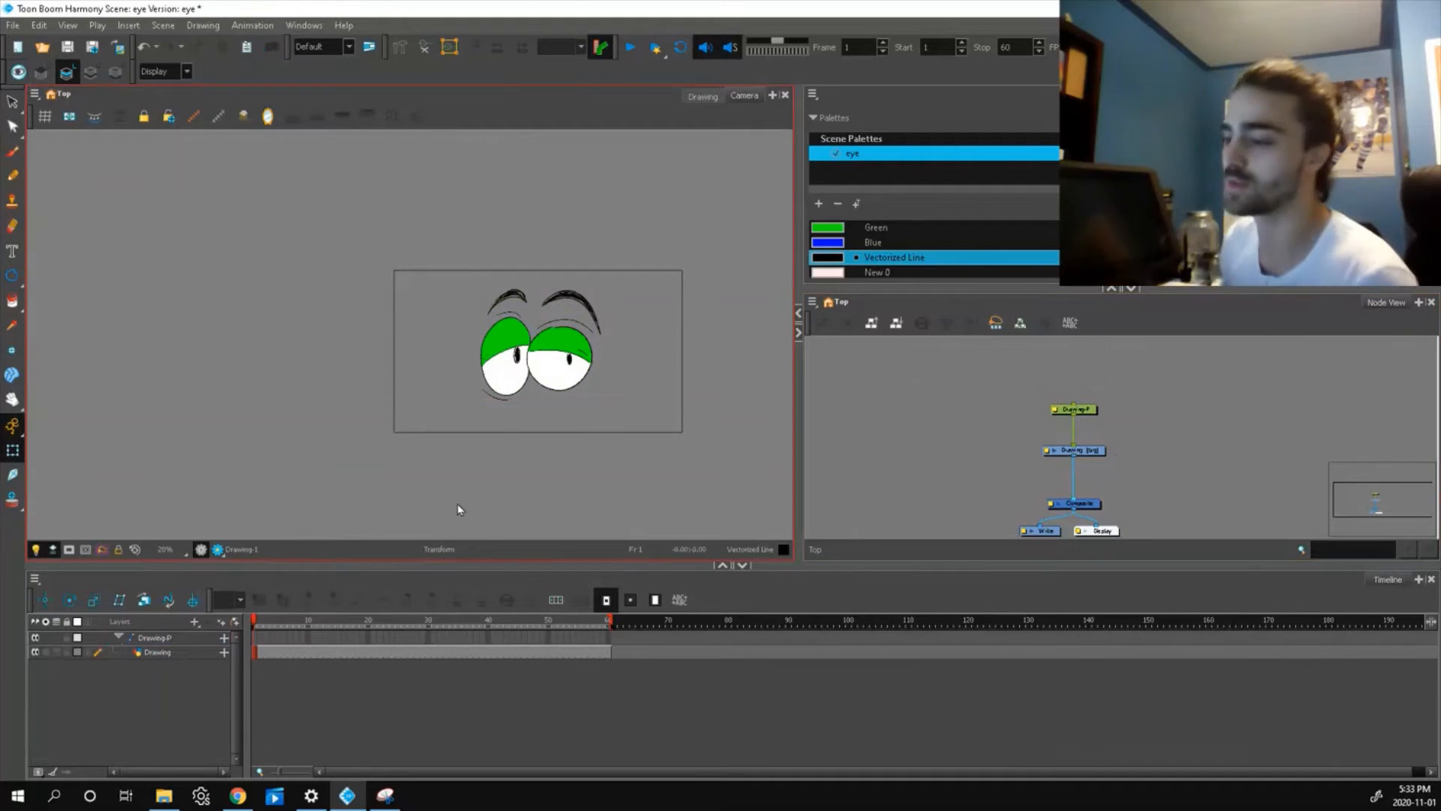
Select the new Drawing-P peg layer that now parents the Drawing layer.
left_click(156, 652)
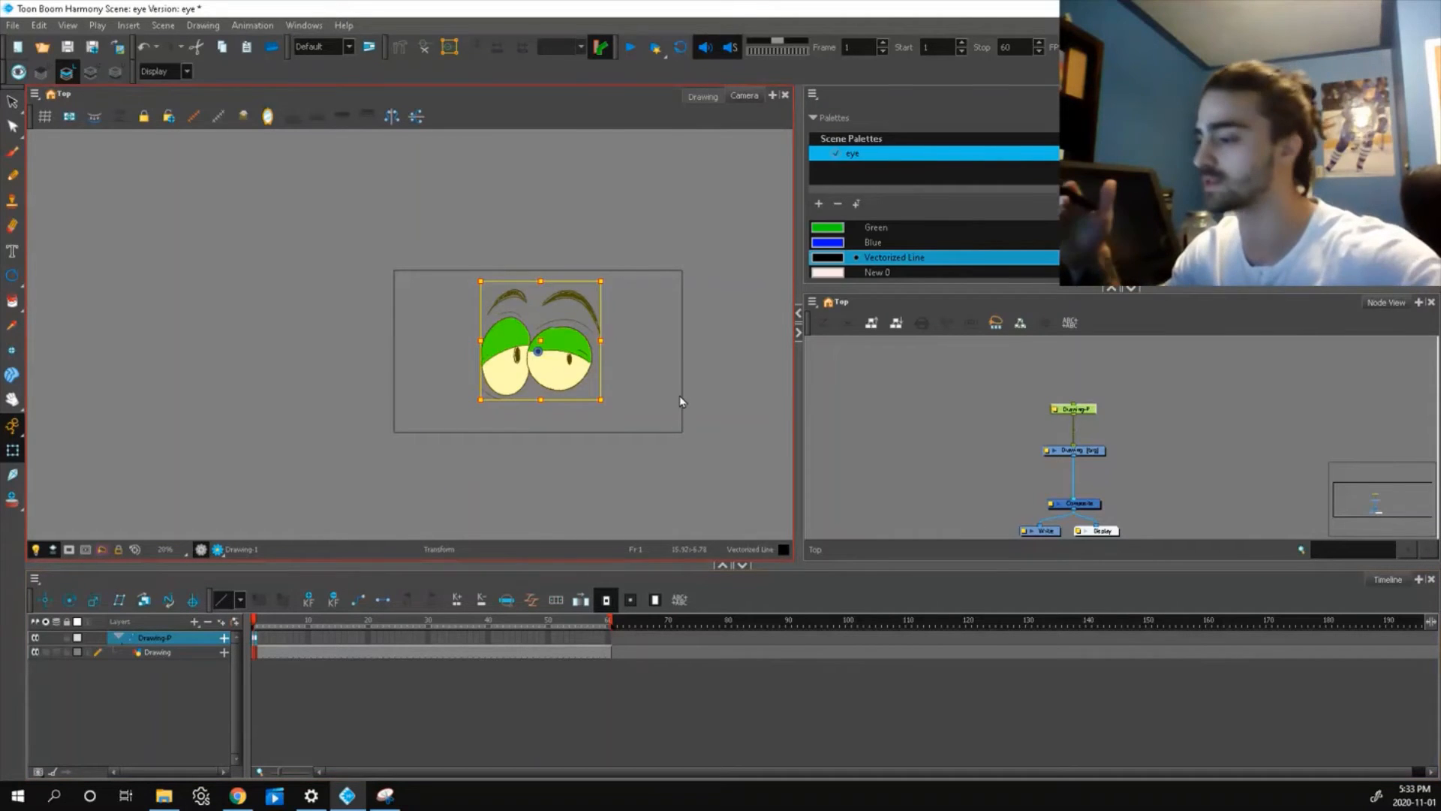
At frame 20, drag the eyes right on Drawing-P to keyframe the shift.
left_click(368, 641)
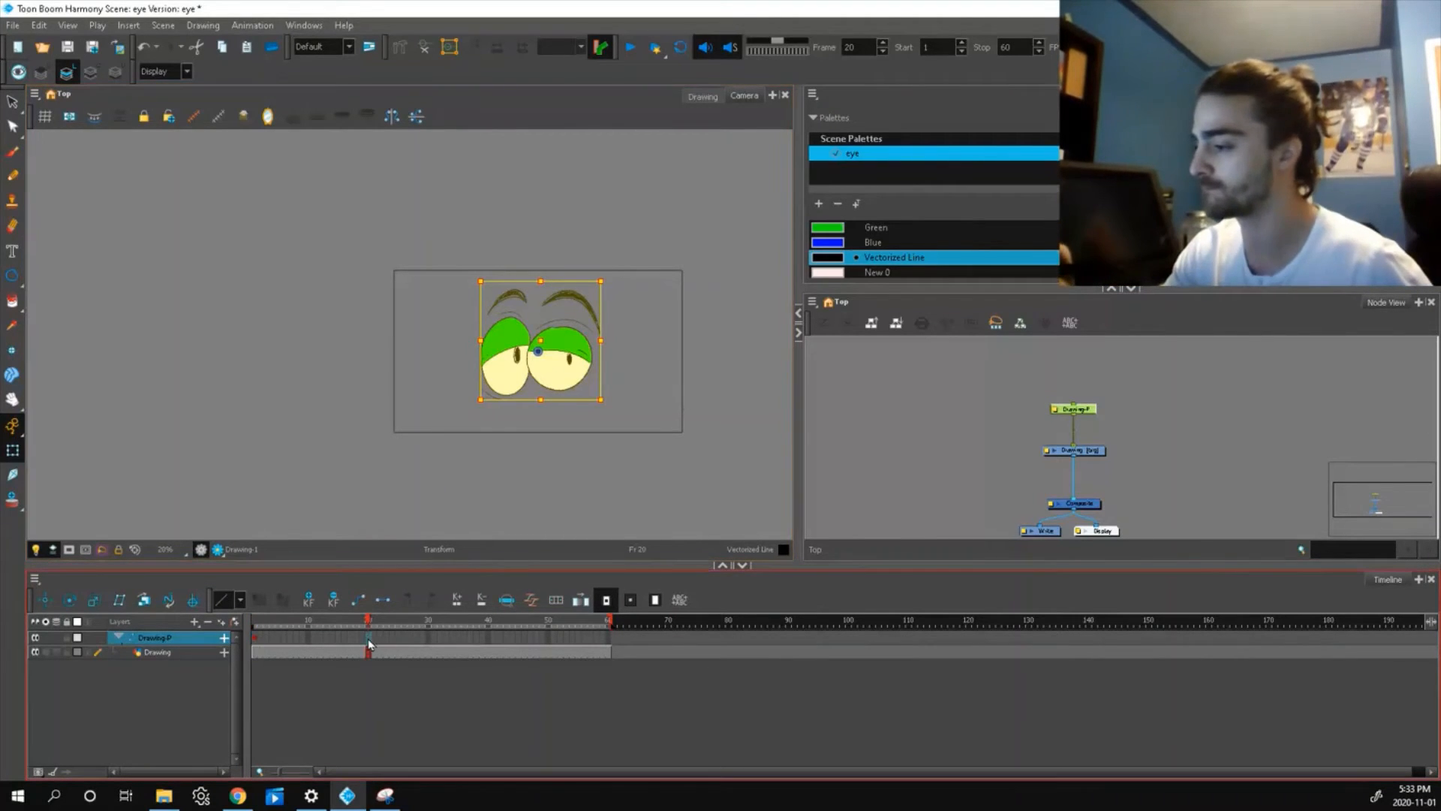
left_click(366, 637)
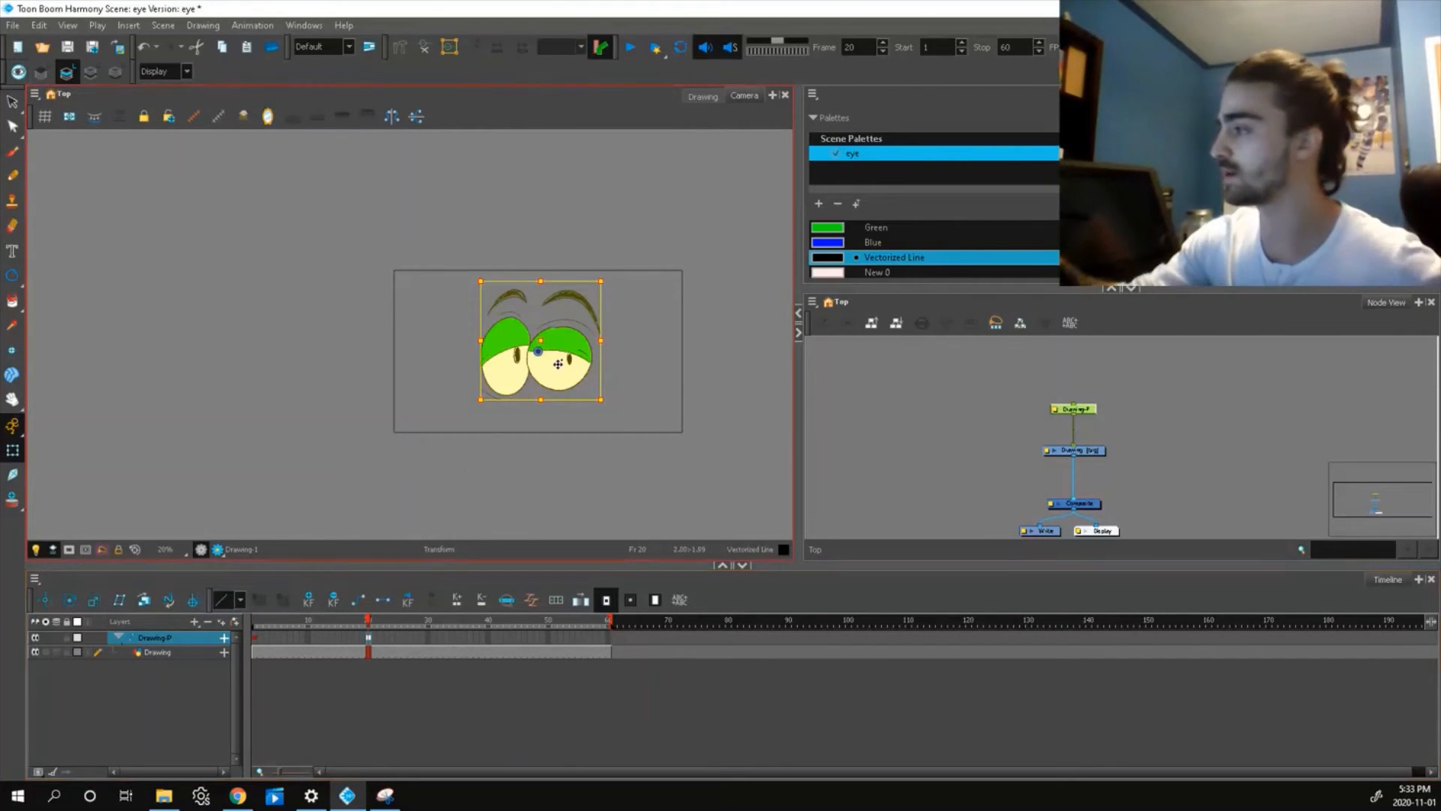
left_click_drag(555, 363, 666, 363)
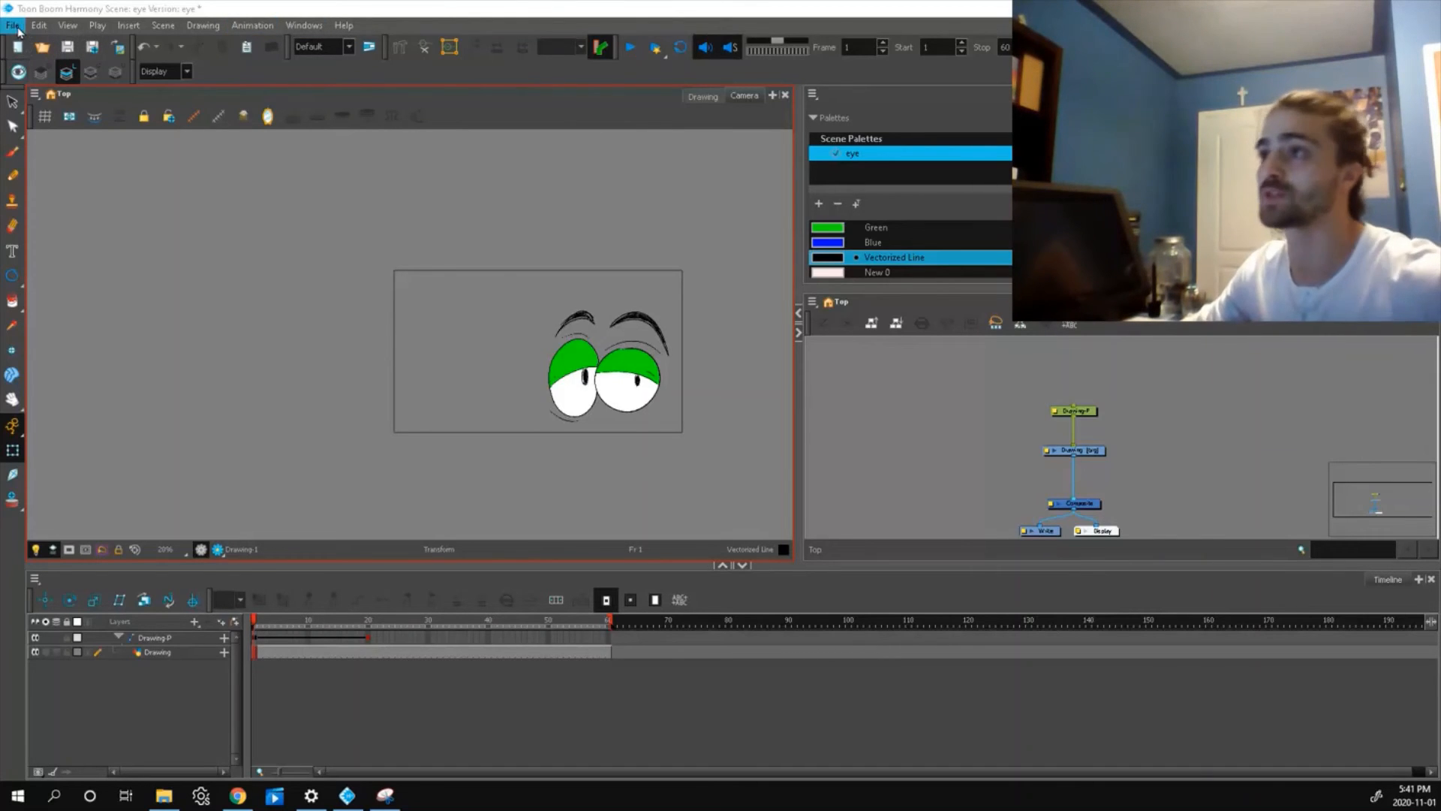
In Preferences > Advanced, disable Element Node 'Animate Using Animation Tools' default and confirm.
left_click(39, 26)
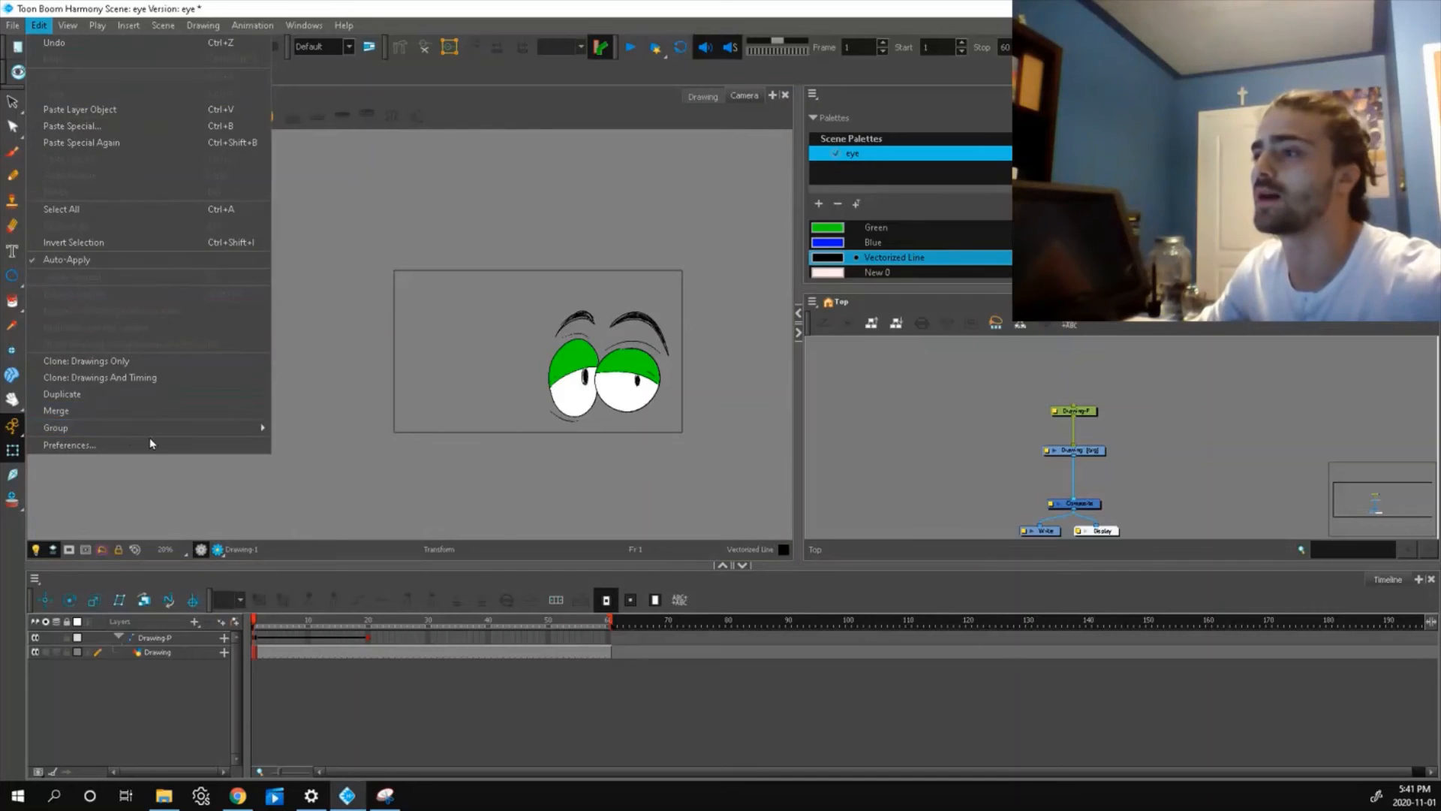
left_click(69, 445)
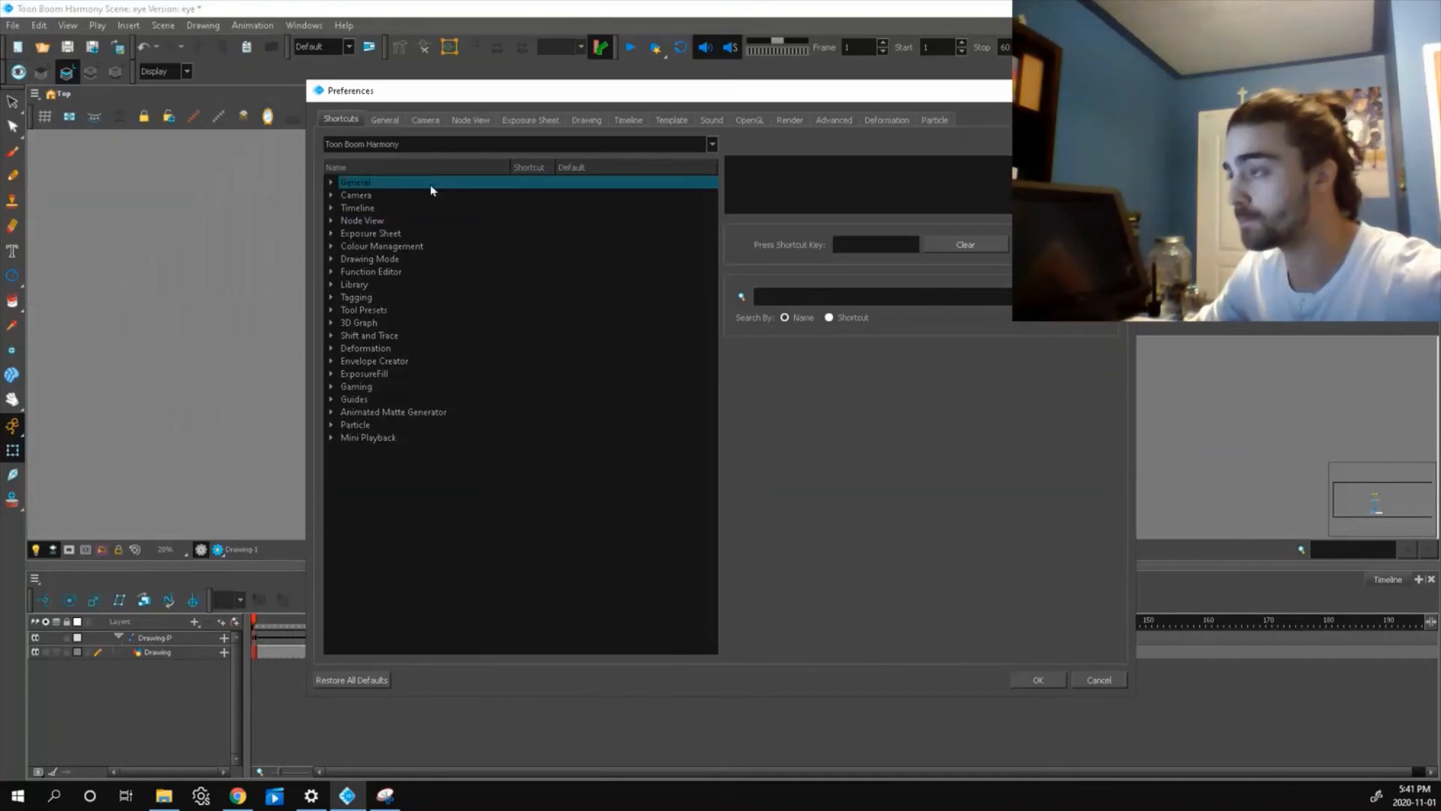
left_click(833, 120)
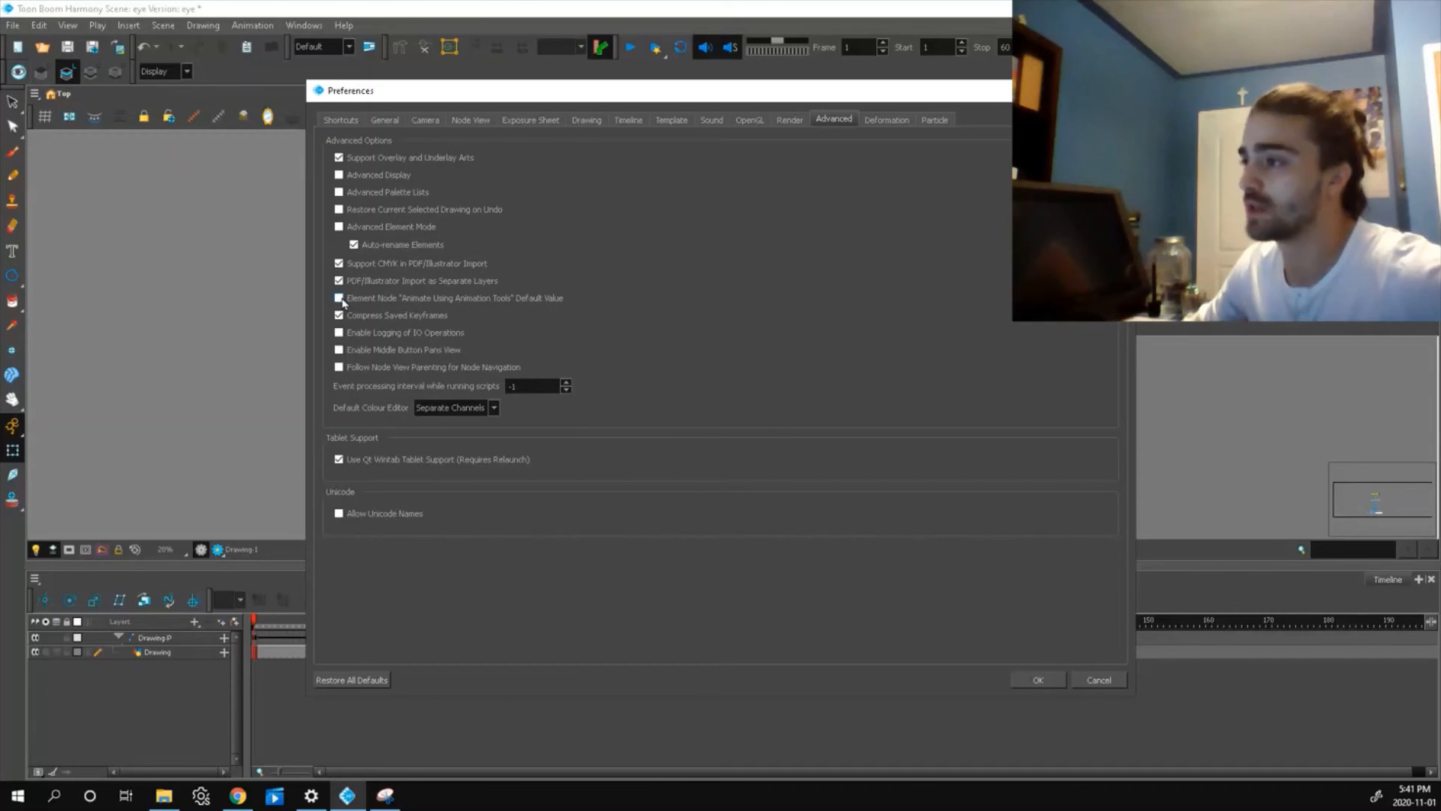
mouse_move(339, 298)
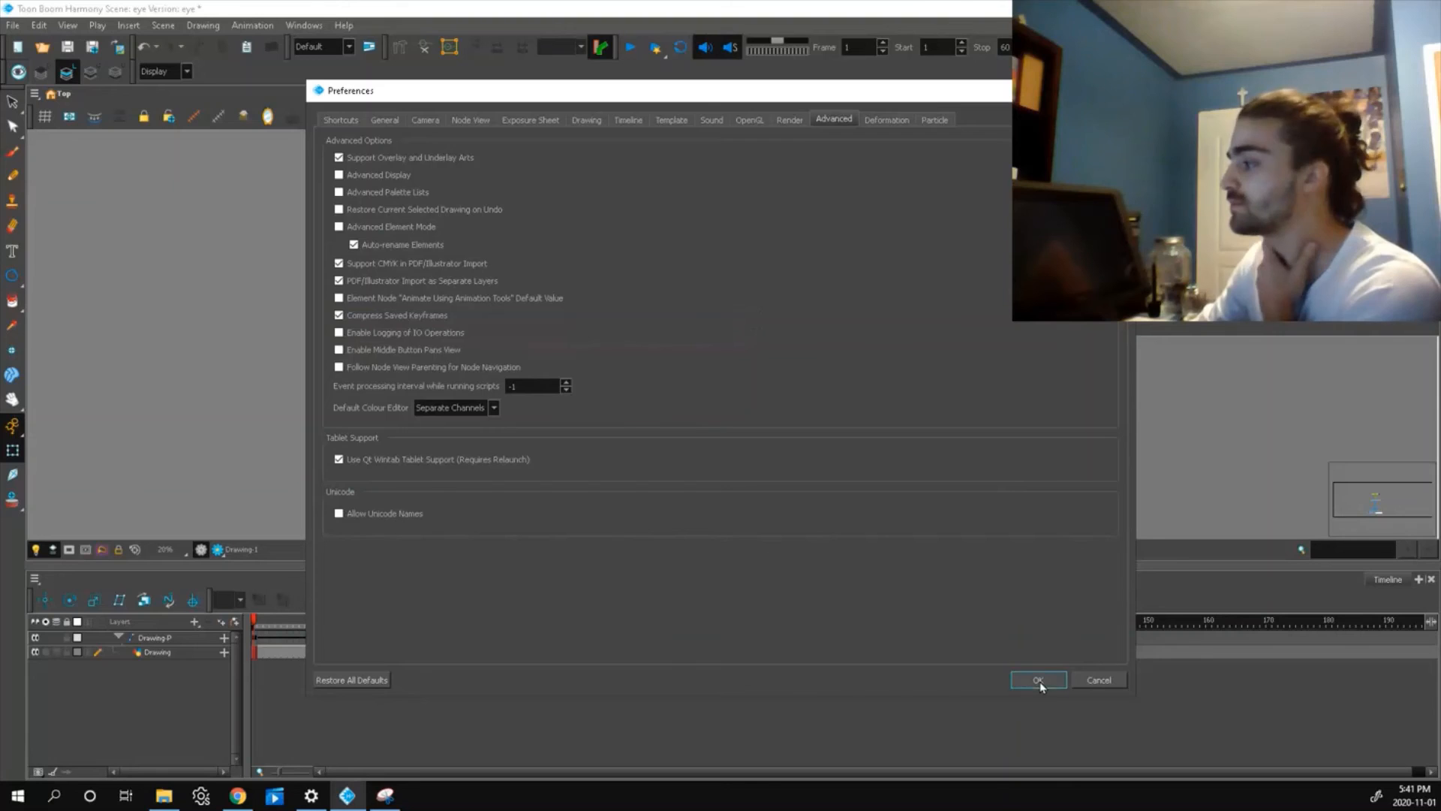
left_click(1037, 679)
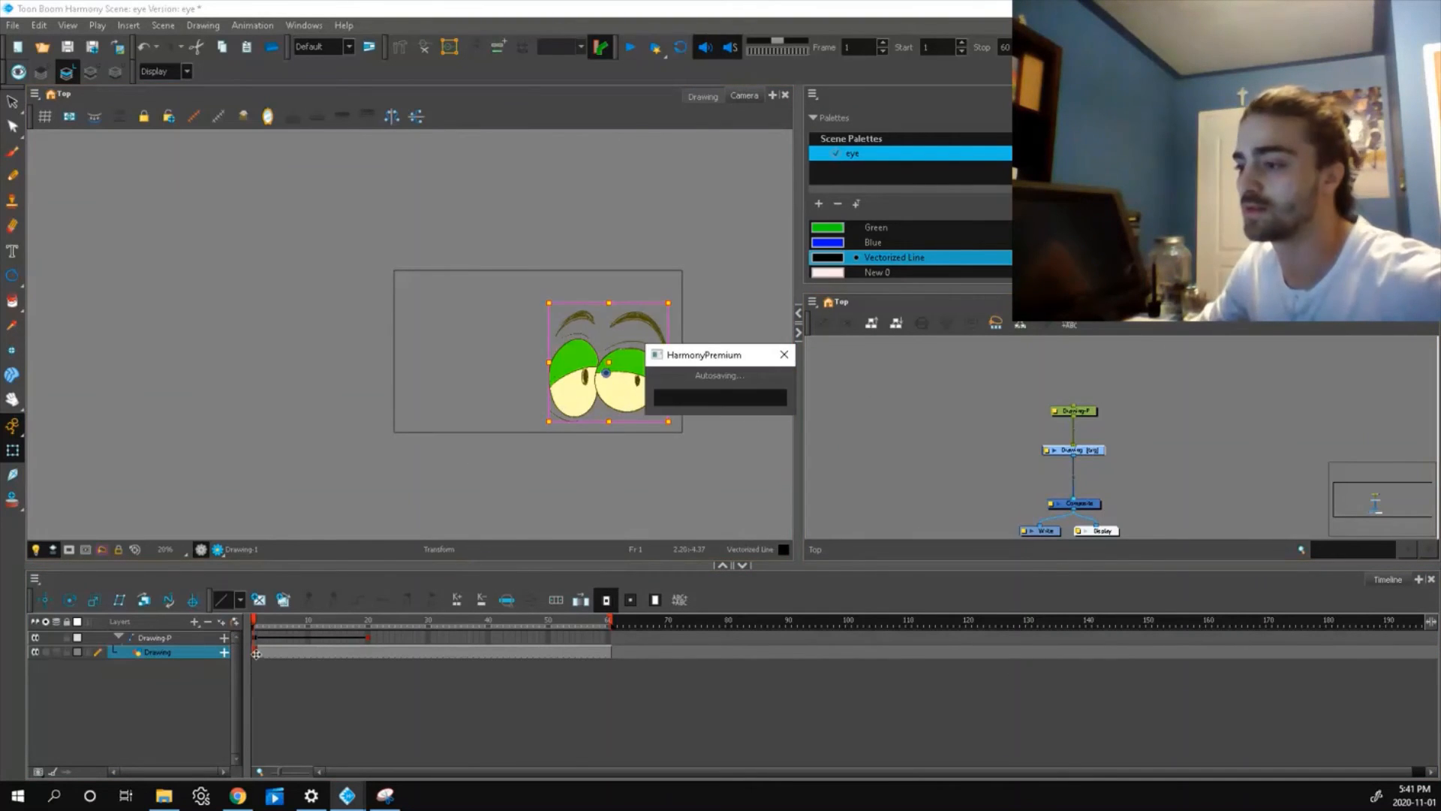
Scrub the Drawing layer's animation through frames 4, 38 and up to 49.
left_click(273, 620)
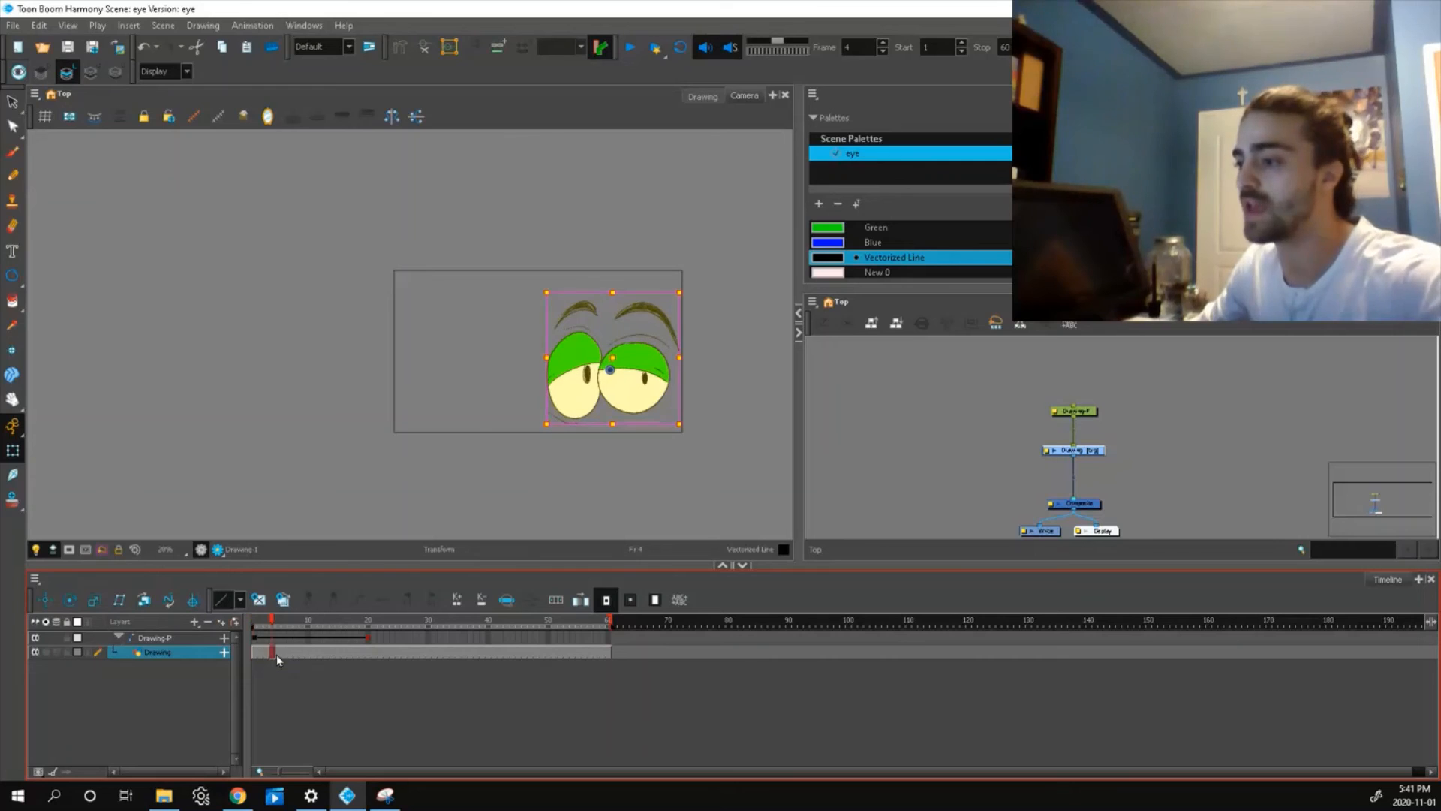
left_click(364, 634)
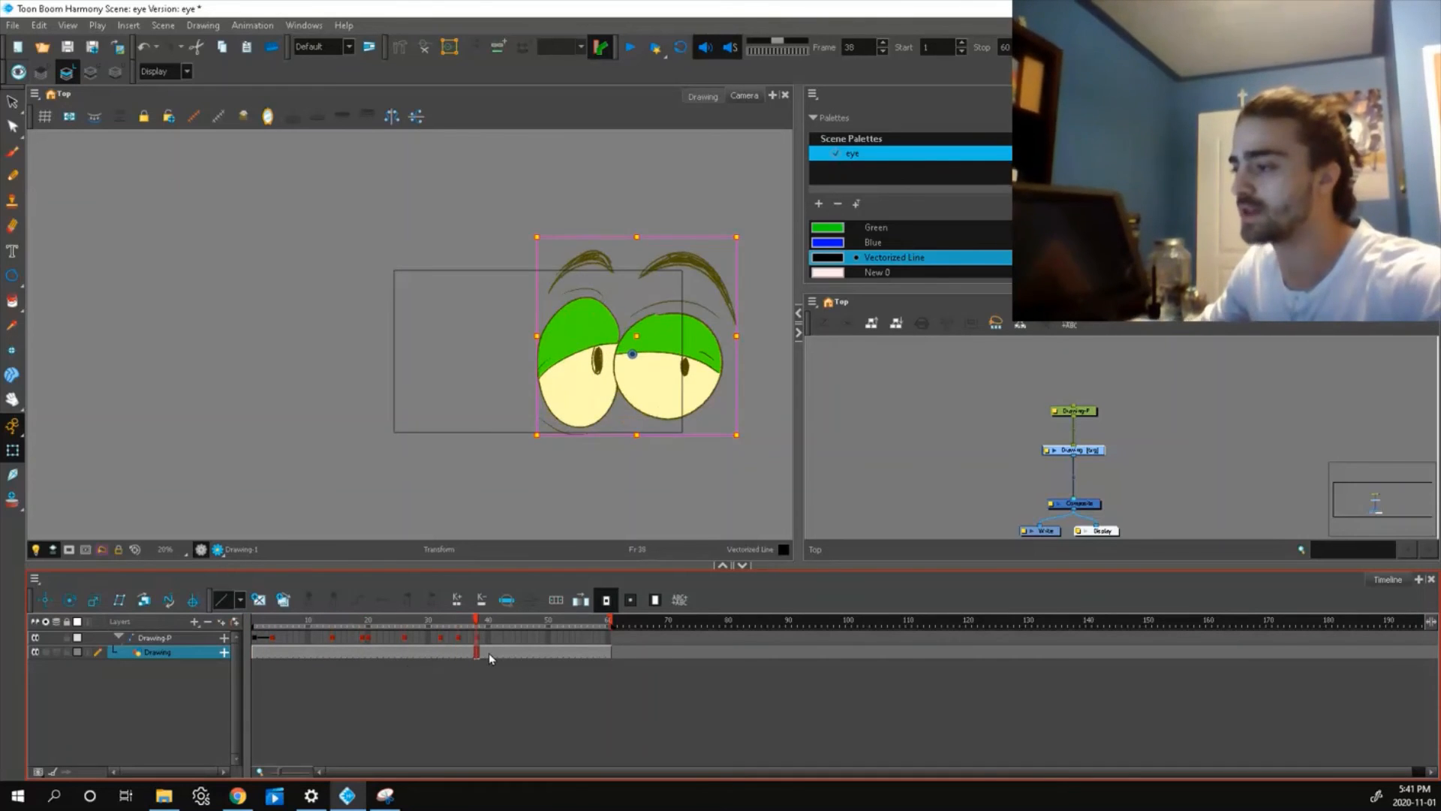
left_click_drag(475, 651, 542, 651)
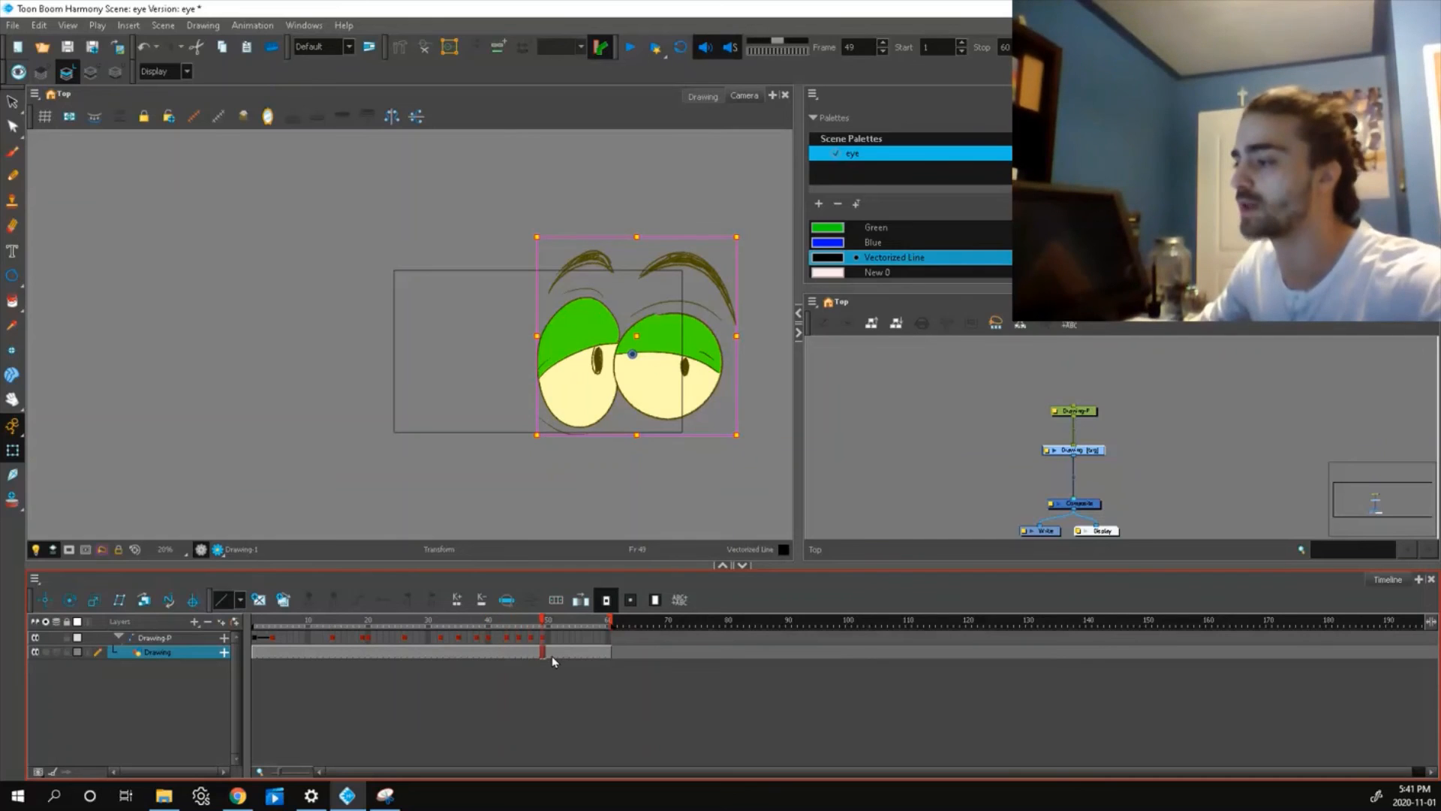